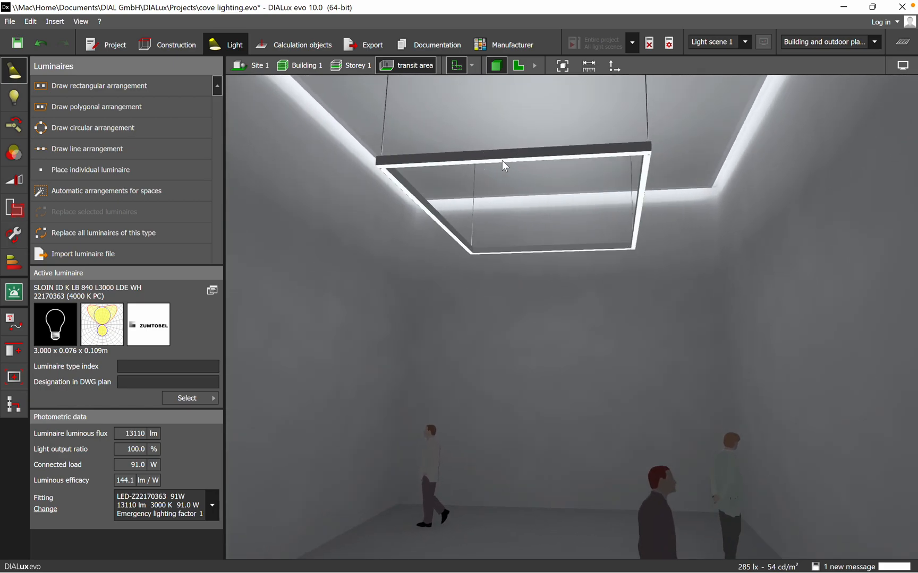
Select the suspended square luminaire in the 3D view.
click(505, 164)
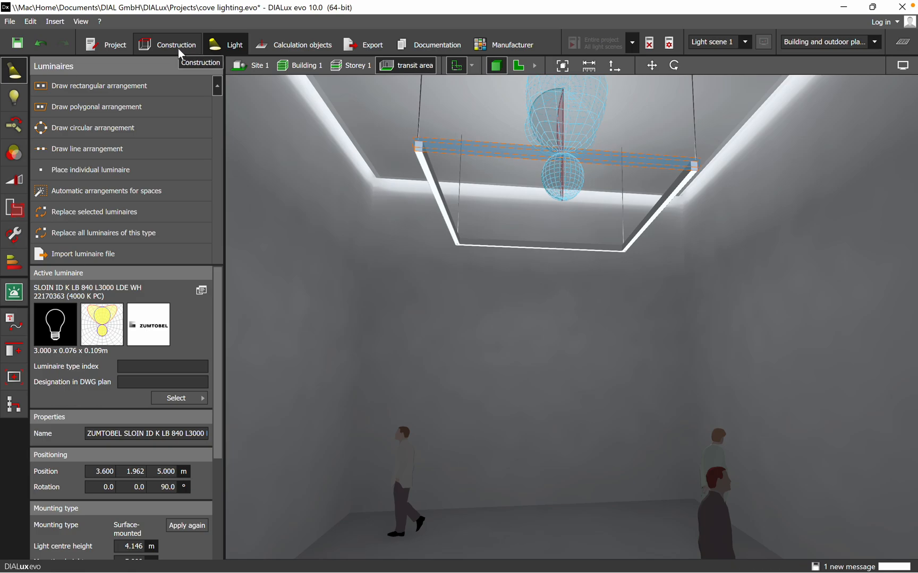
mouse_move(179, 55)
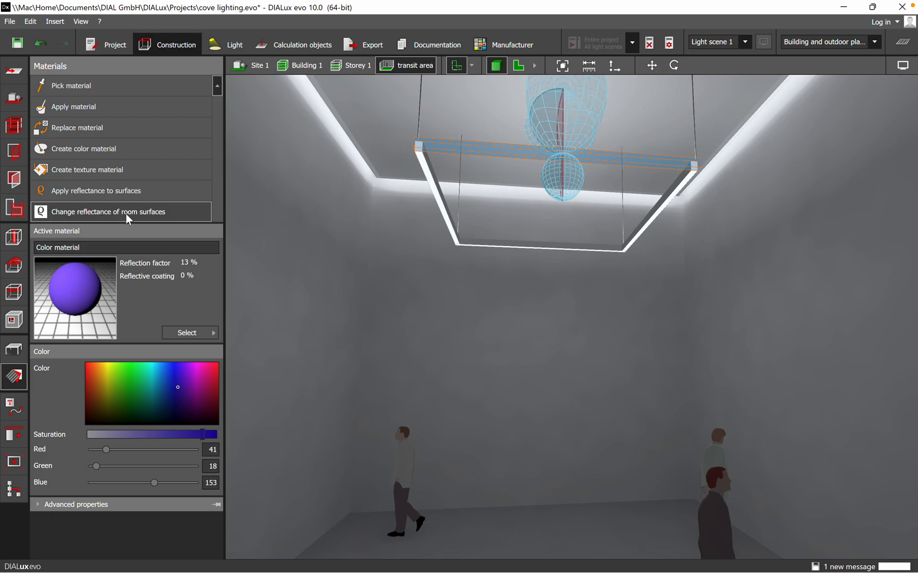
Apply room reflectances walls 50% and floors 20%, accepting that existing results become invalid.
click(108, 211)
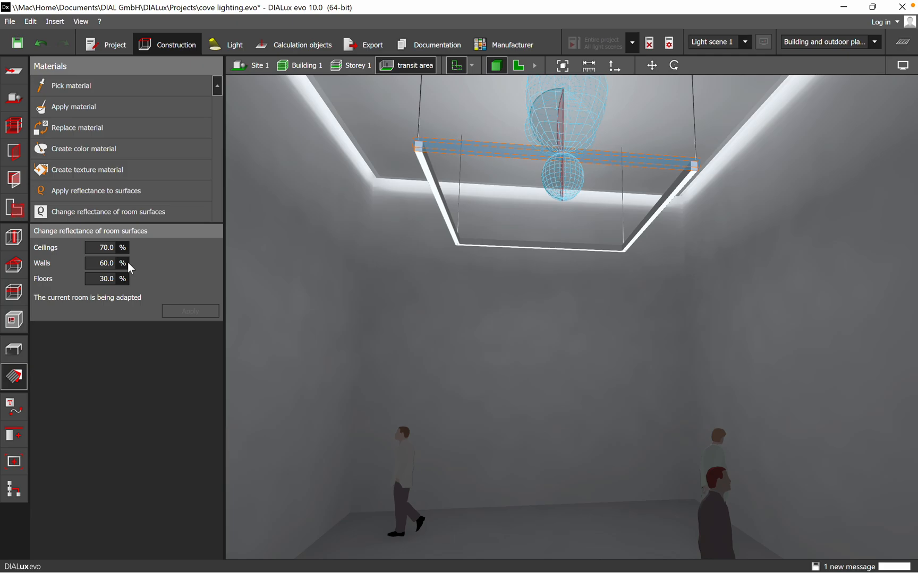
click(106, 278)
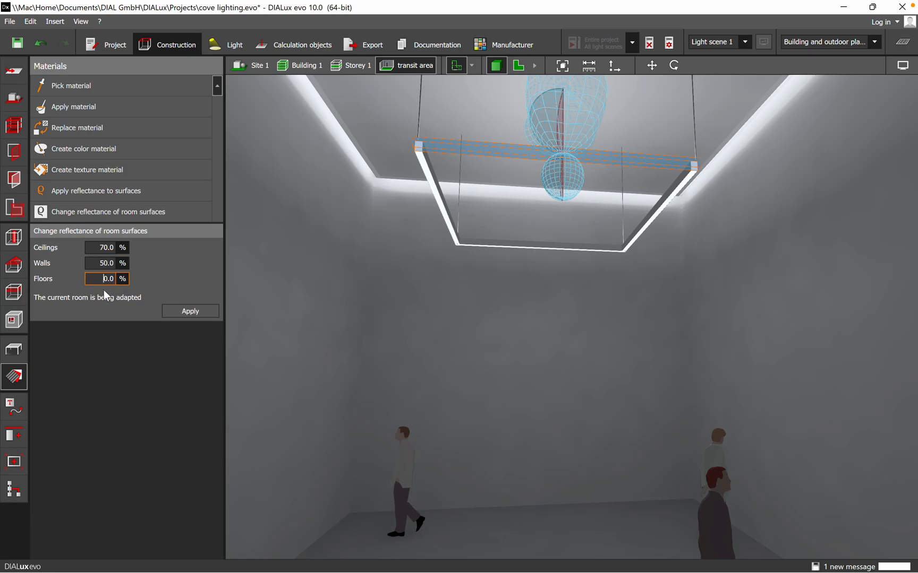
text(20.0)
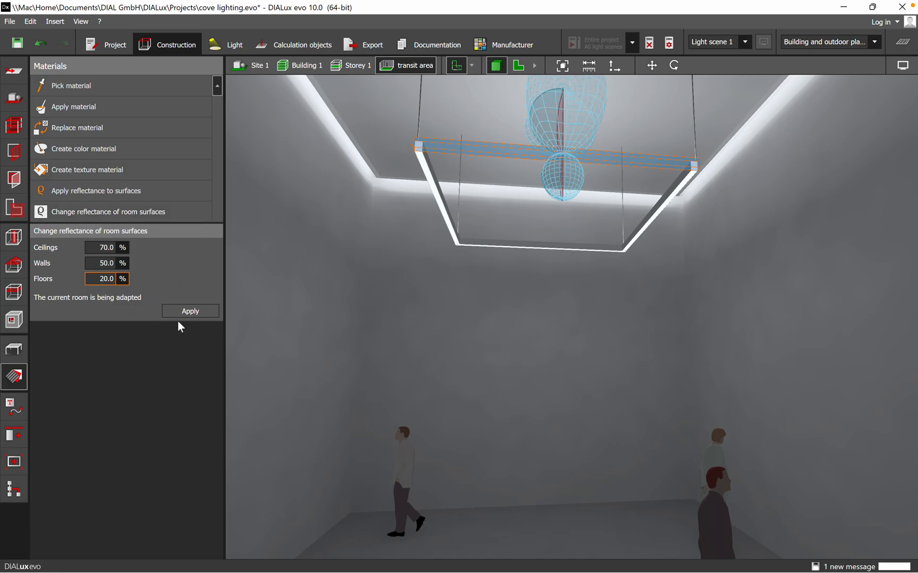
click(190, 311)
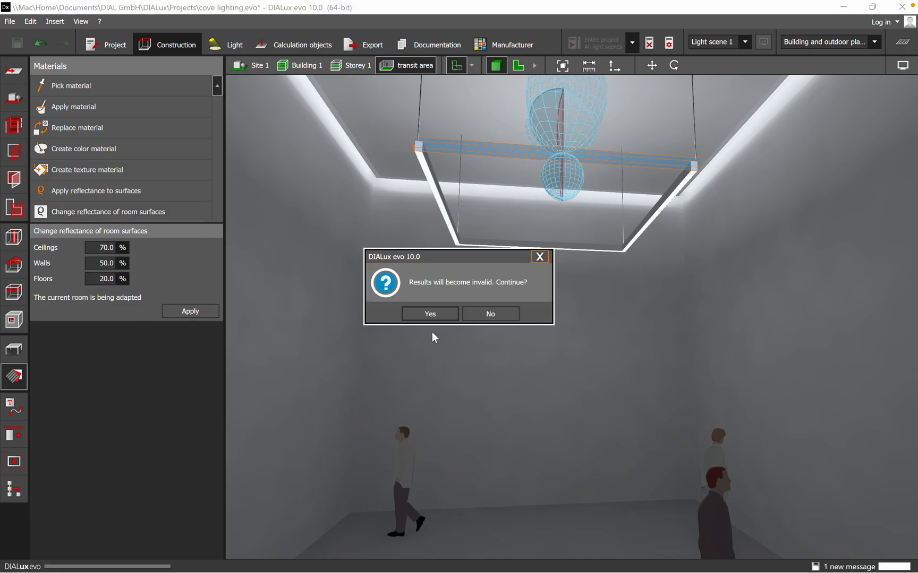
click(429, 313)
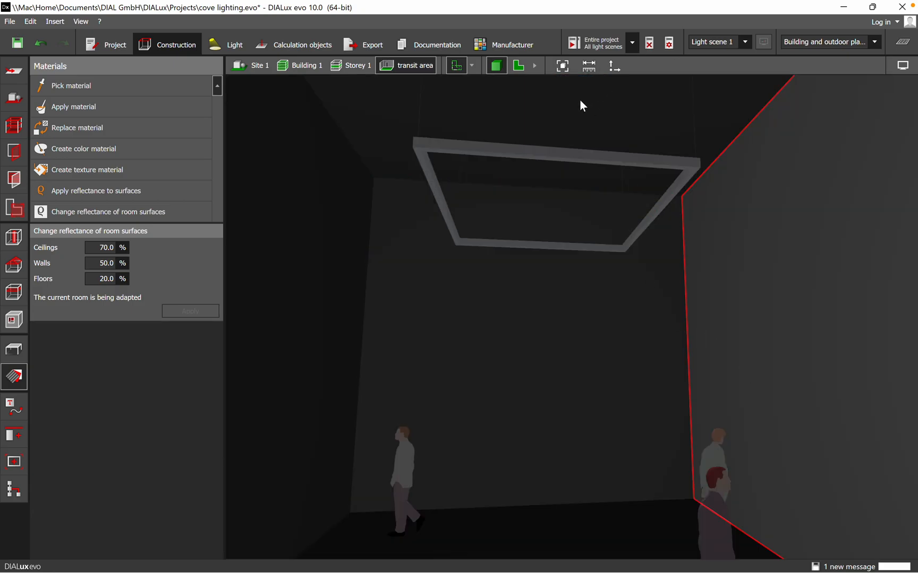
mouse_move(544, 399)
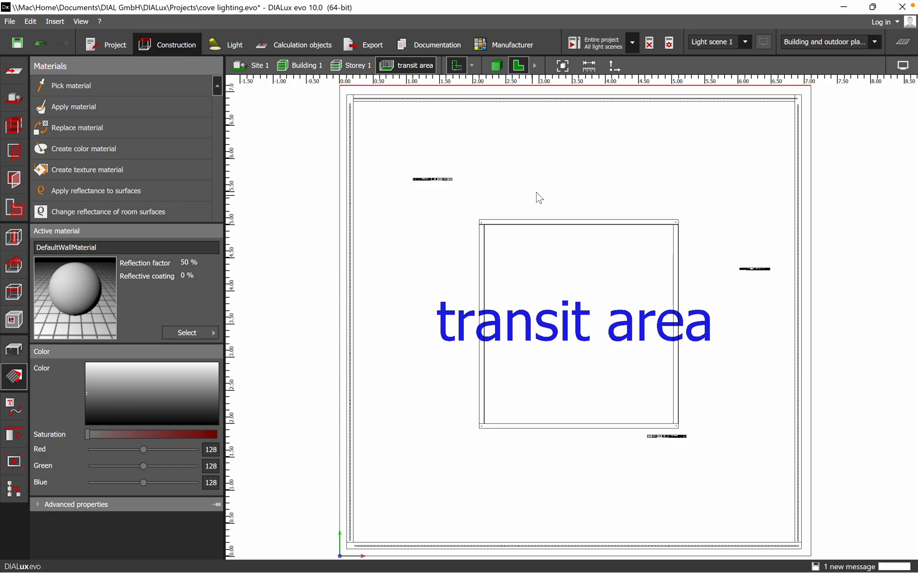
From the 3D view, reapply room reflectances as ceilings 90% and walls 60%.
click(902, 65)
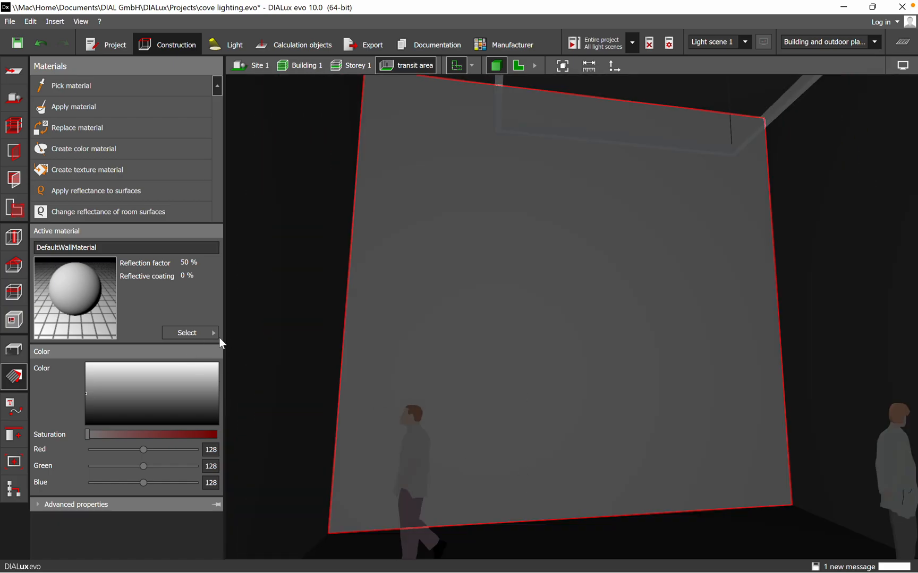
click(107, 212)
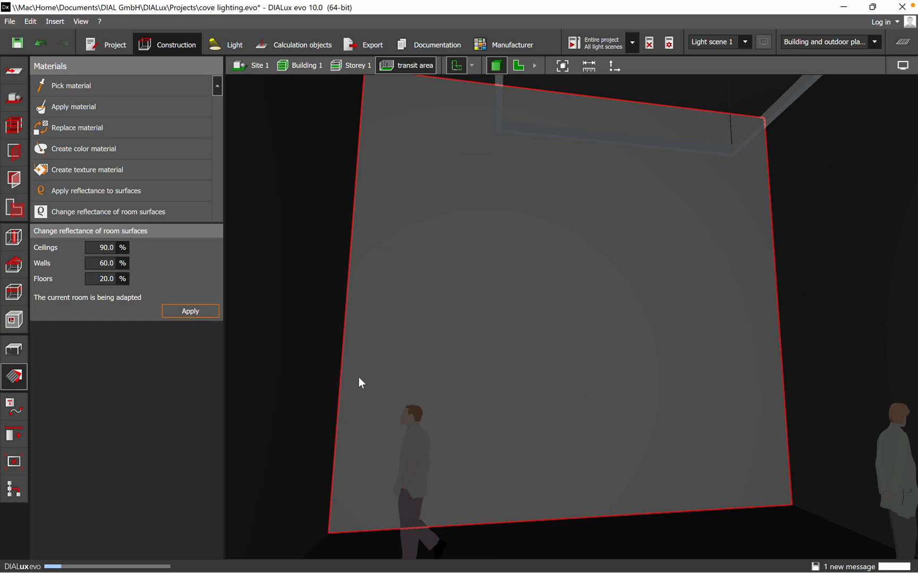
click(190, 311)
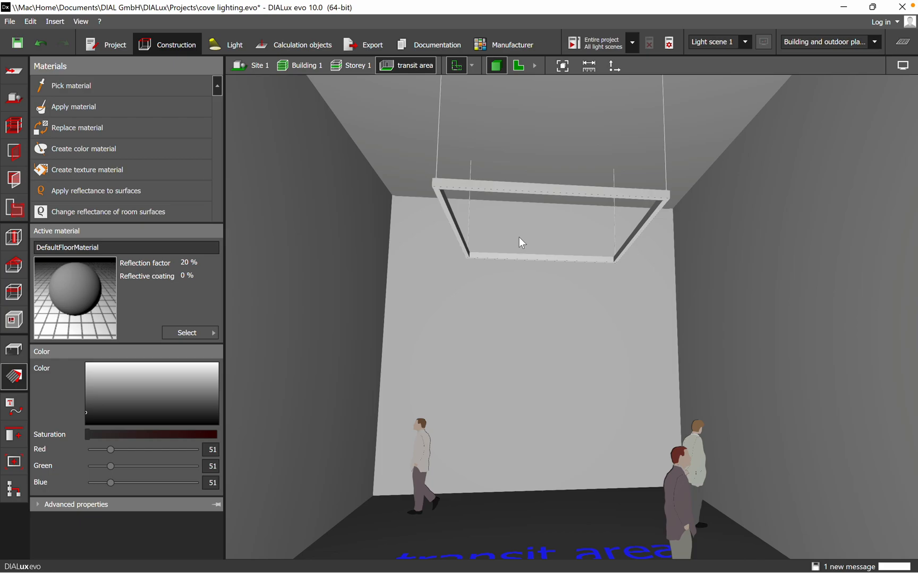
click(107, 212)
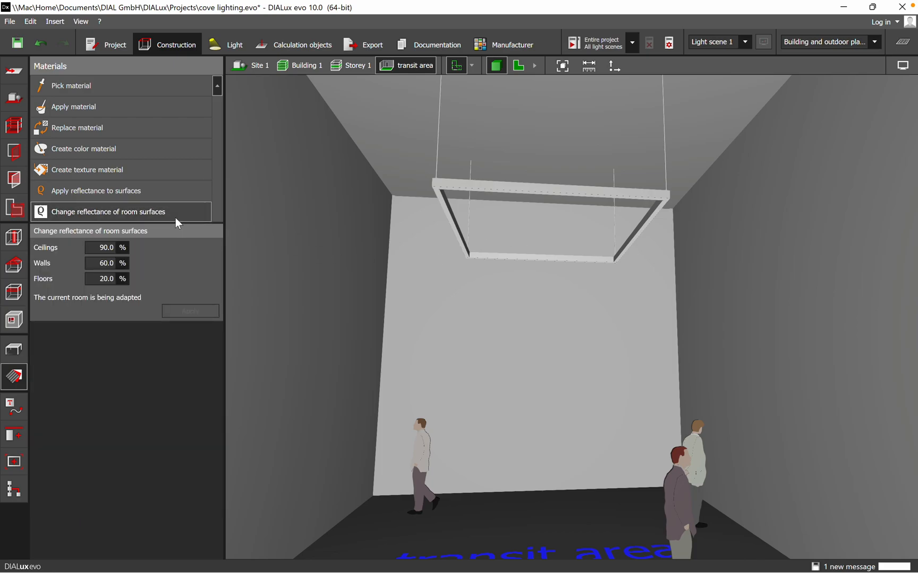
mouse_move(140, 273)
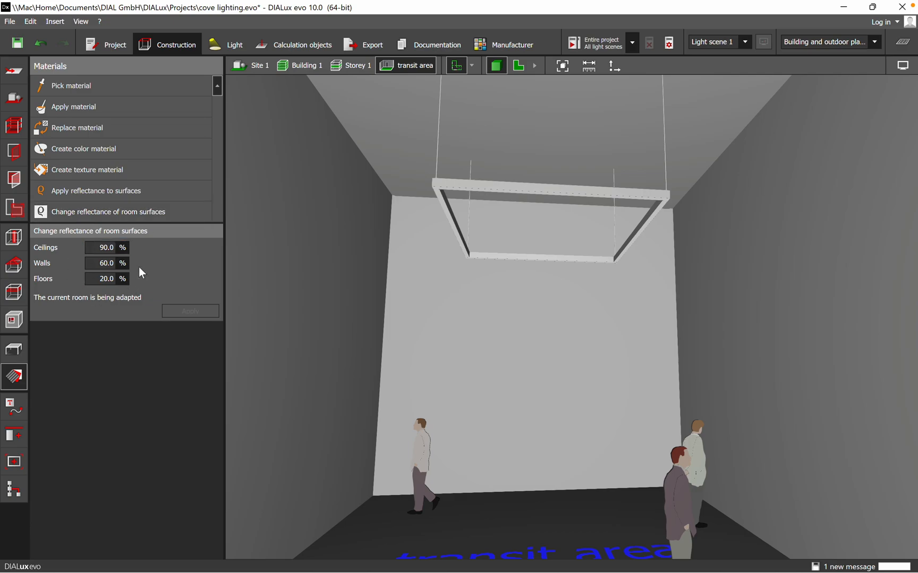
mouse_move(126, 277)
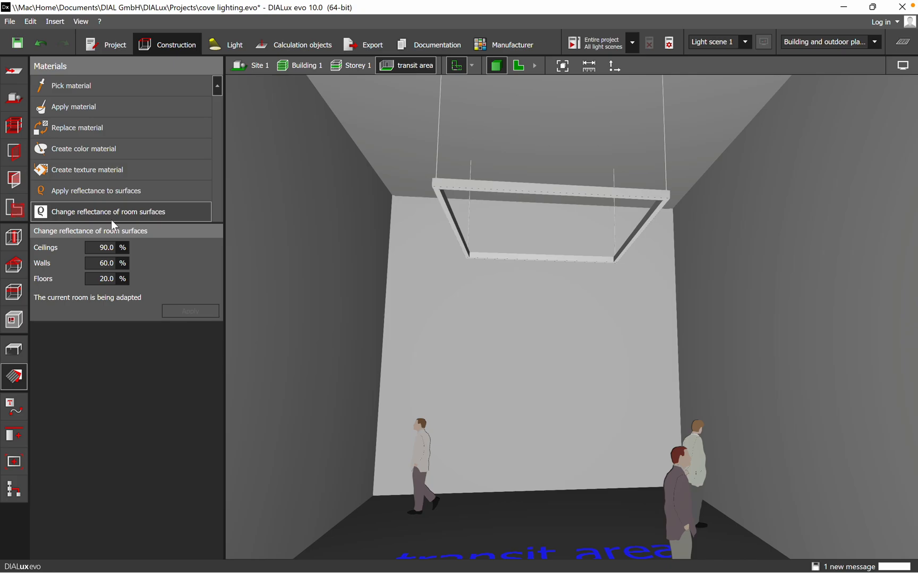
Start the per-surface reflectance tool and cancel importing a texture image.
click(96, 191)
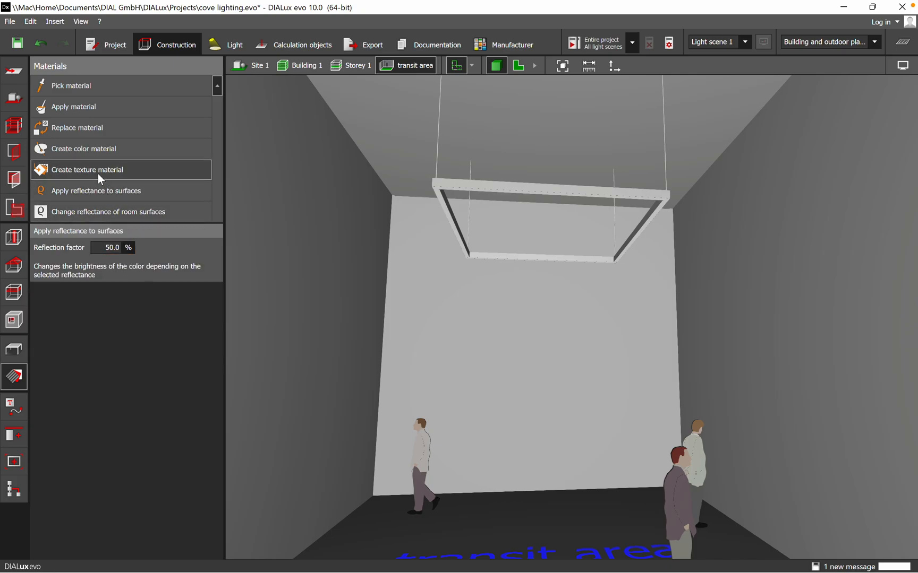
click(93, 170)
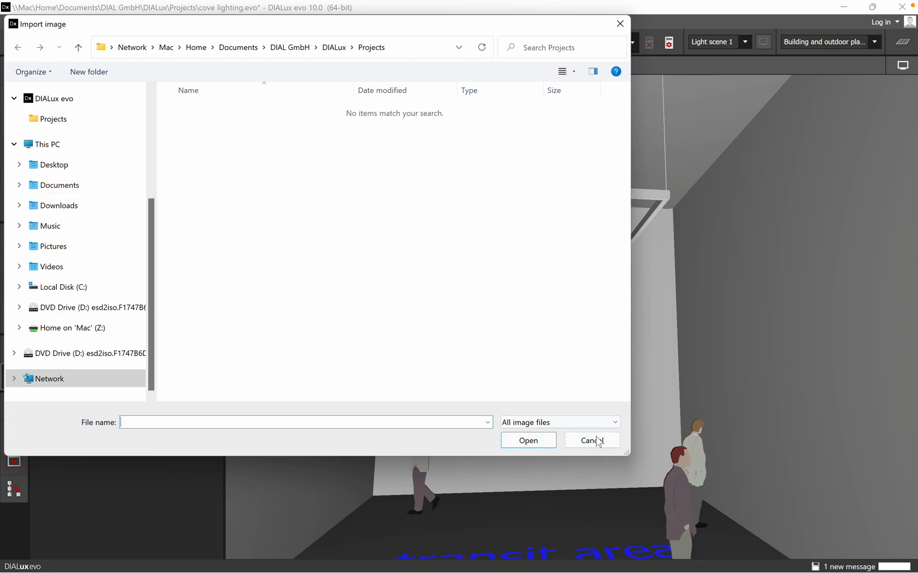
click(591, 440)
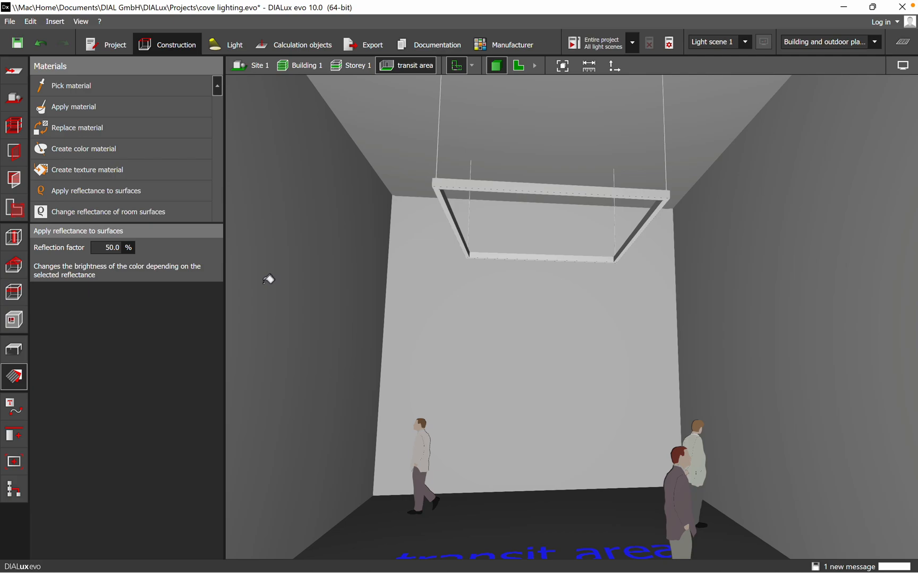
mouse_move(345, 301)
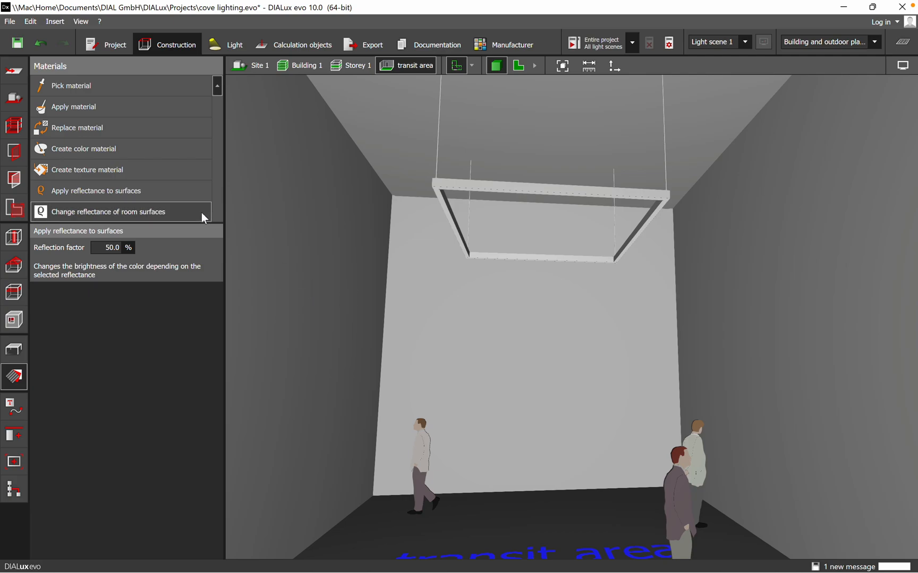
mouse_move(143, 148)
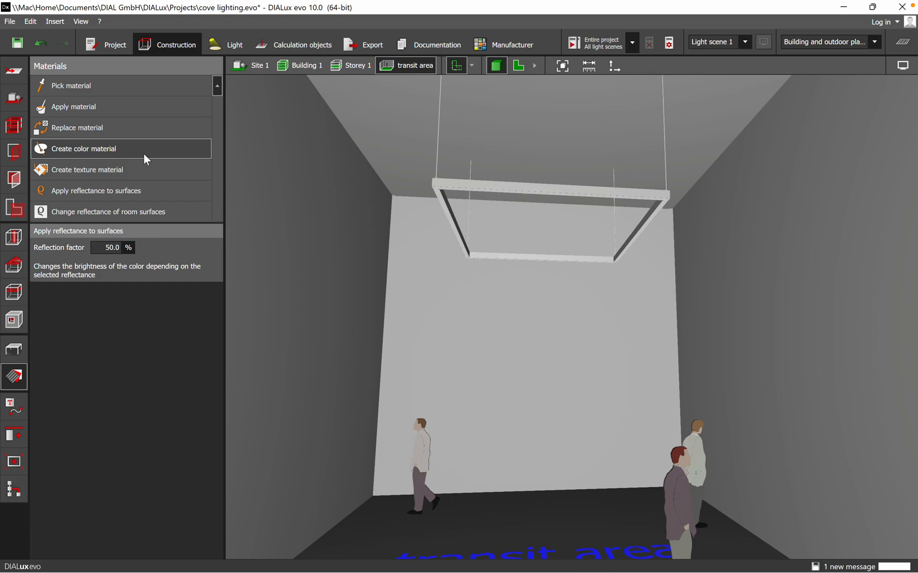
mouse_move(387, 405)
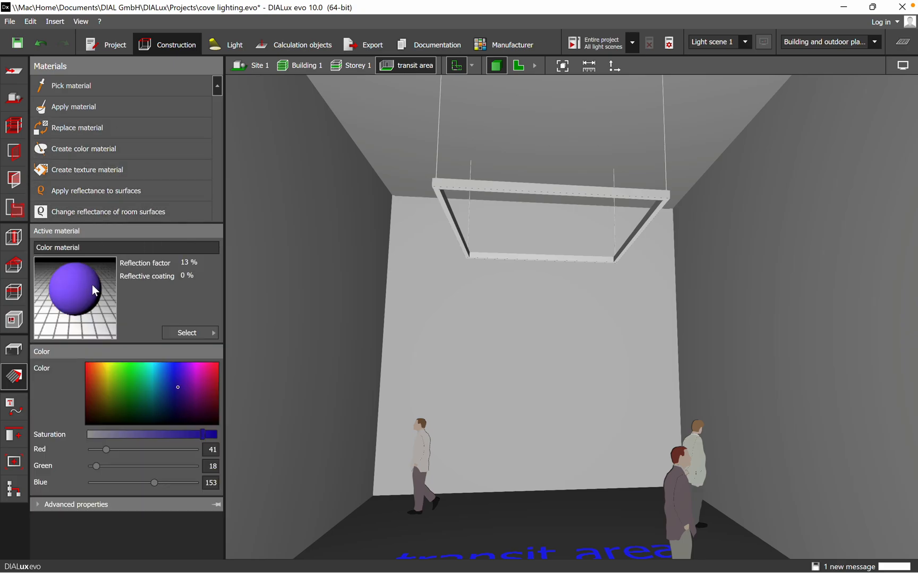
Browse into the material catalog from the Catalogs list.
click(186, 332)
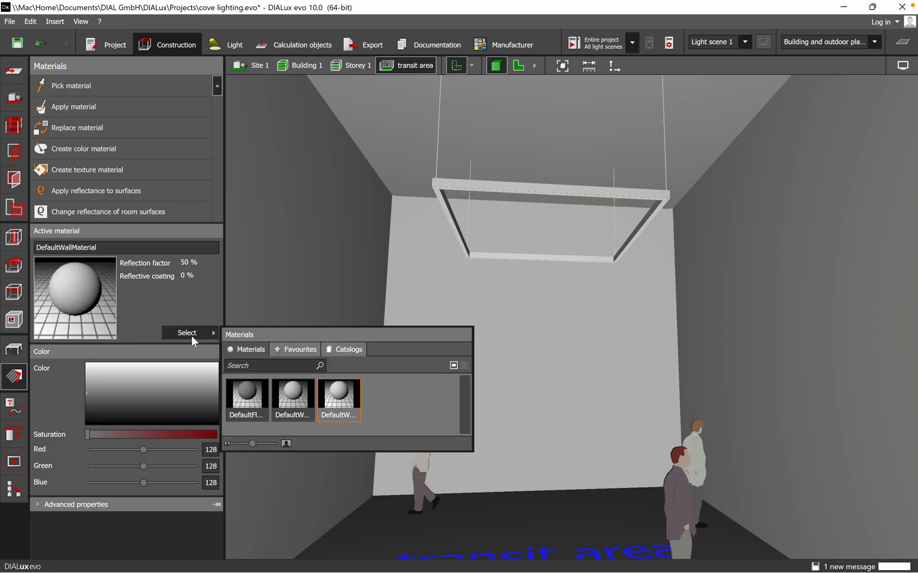
mouse_move(183, 326)
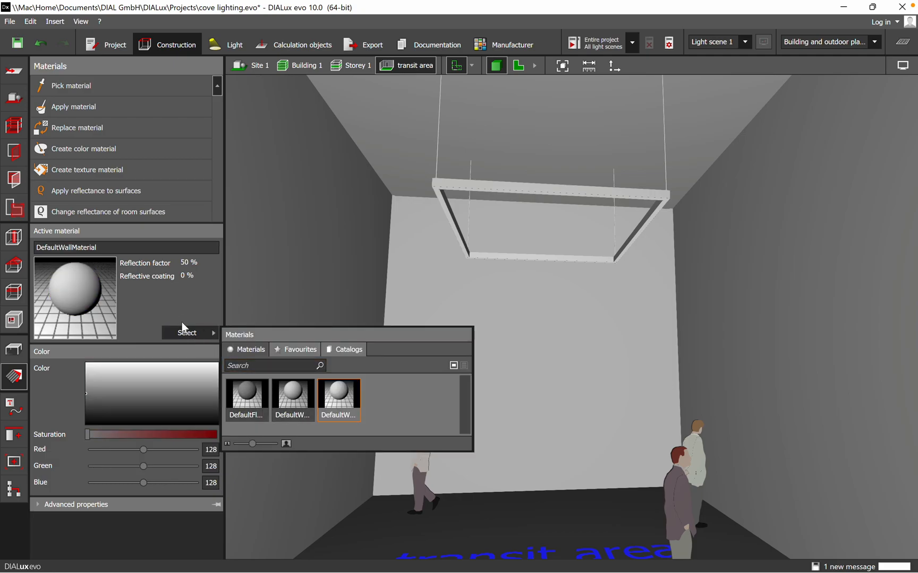
mouse_move(104, 259)
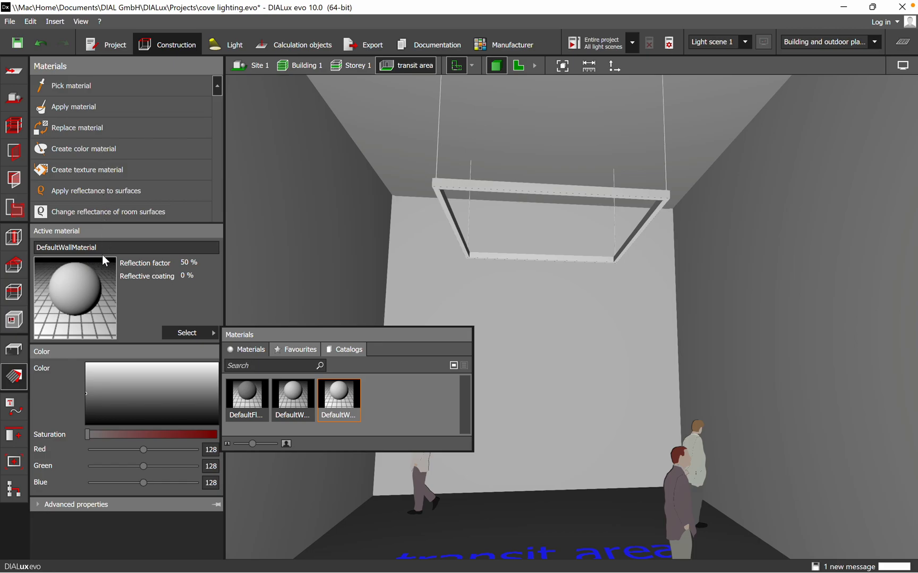
click(349, 349)
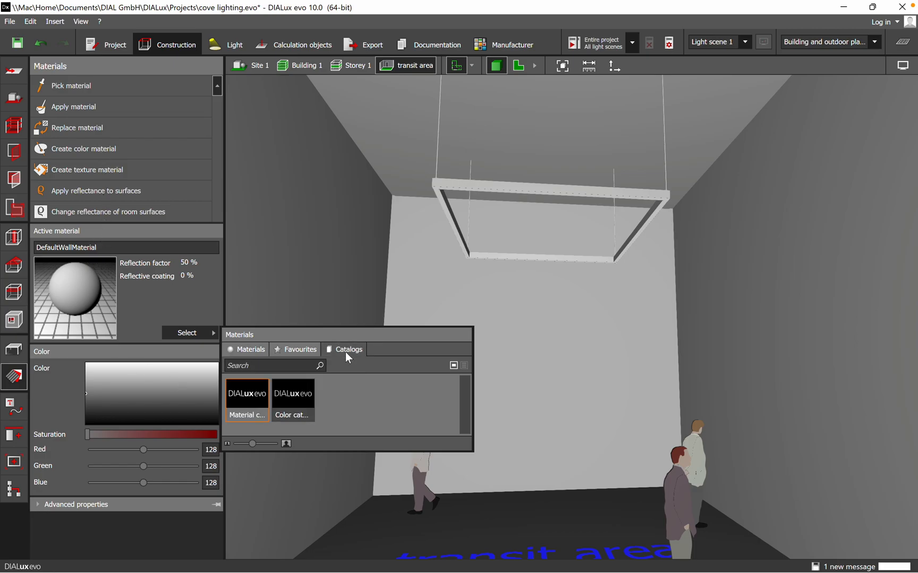
mouse_move(249, 401)
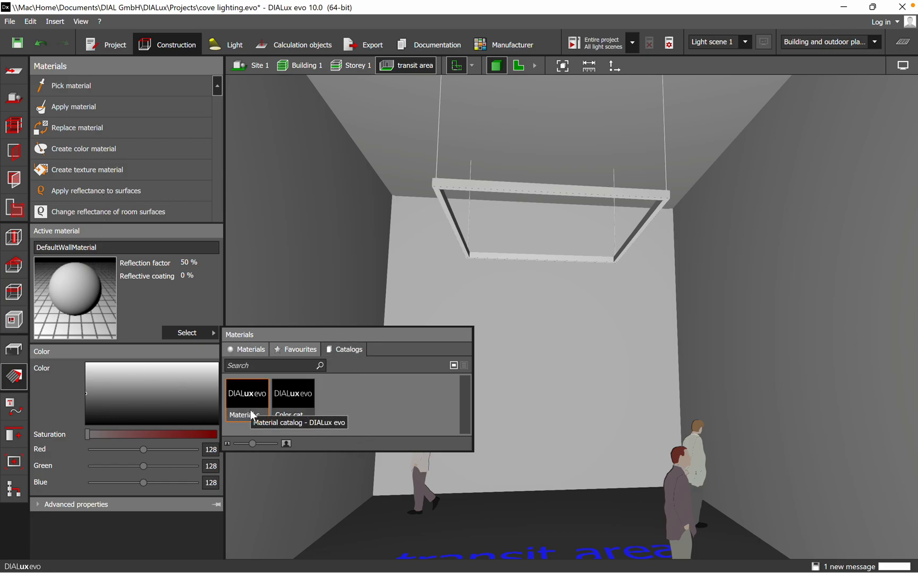
click(247, 401)
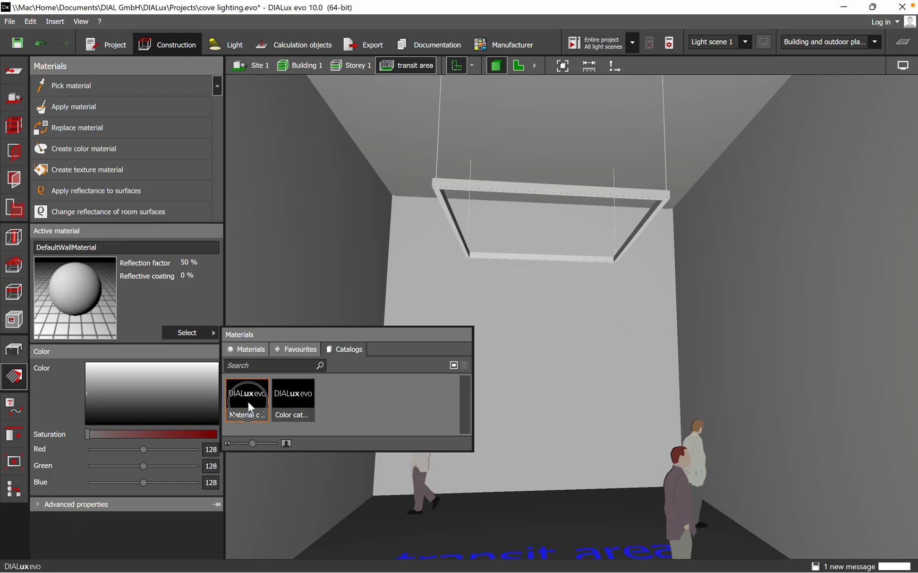
double_click(248, 400)
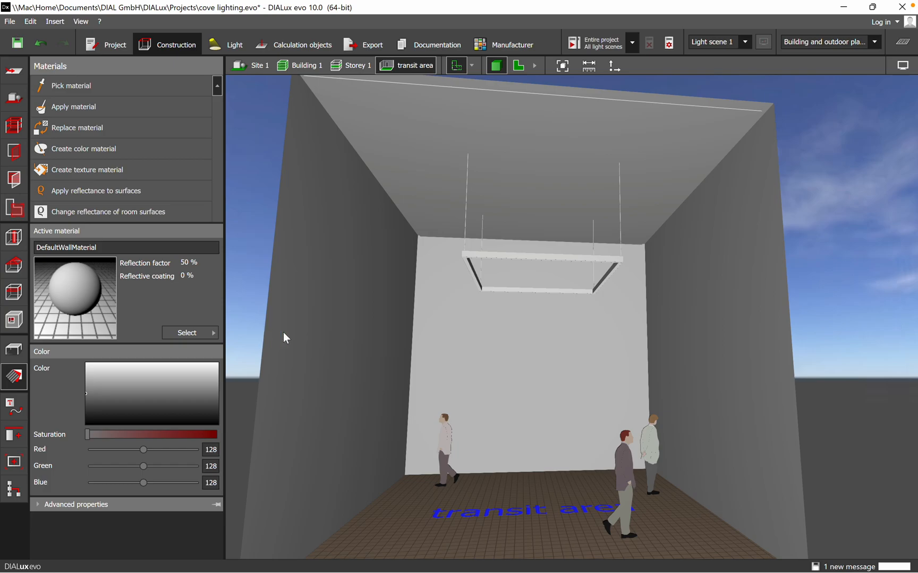
mouse_move(176, 321)
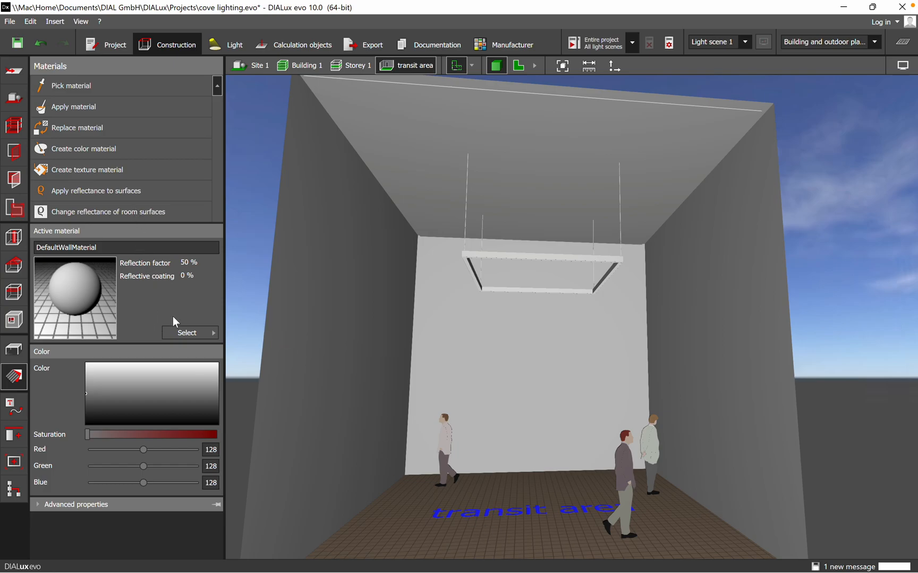
Apply the 'Tiles, square, white' material (0.5 m, 76%) to the floor.
click(185, 333)
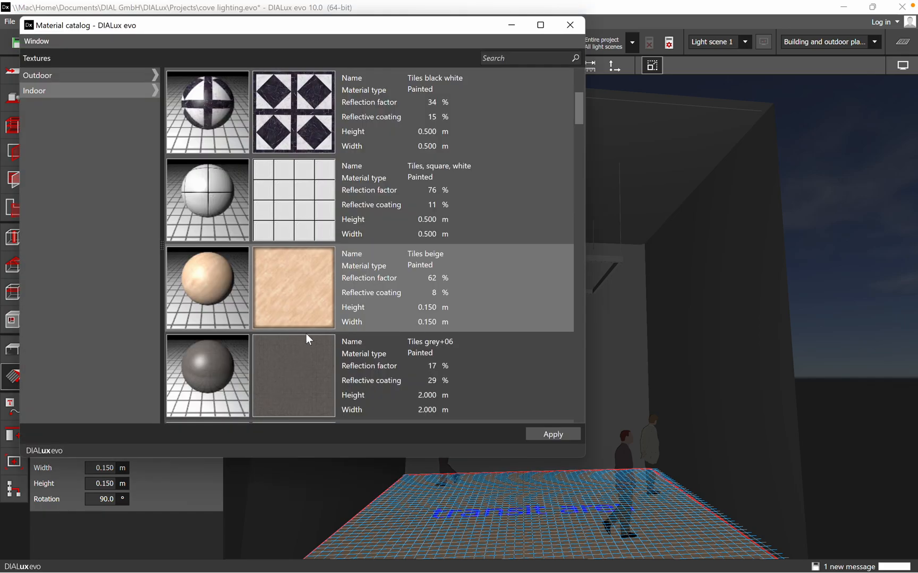
click(551, 435)
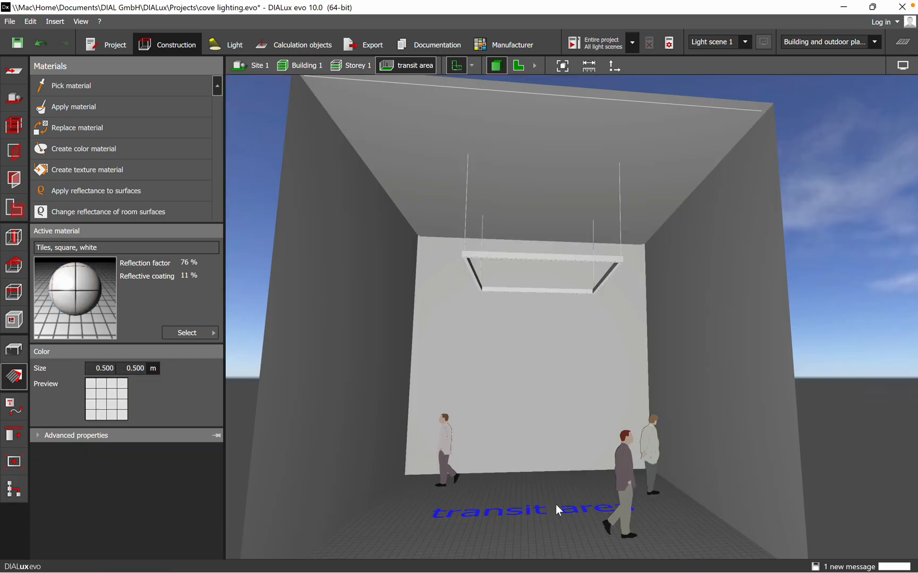
mouse_move(172, 277)
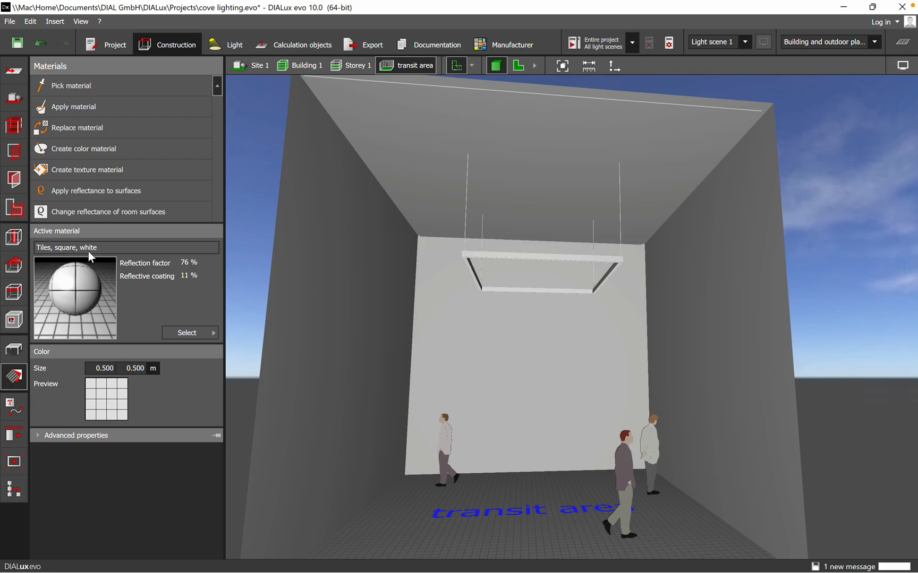
mouse_move(186, 273)
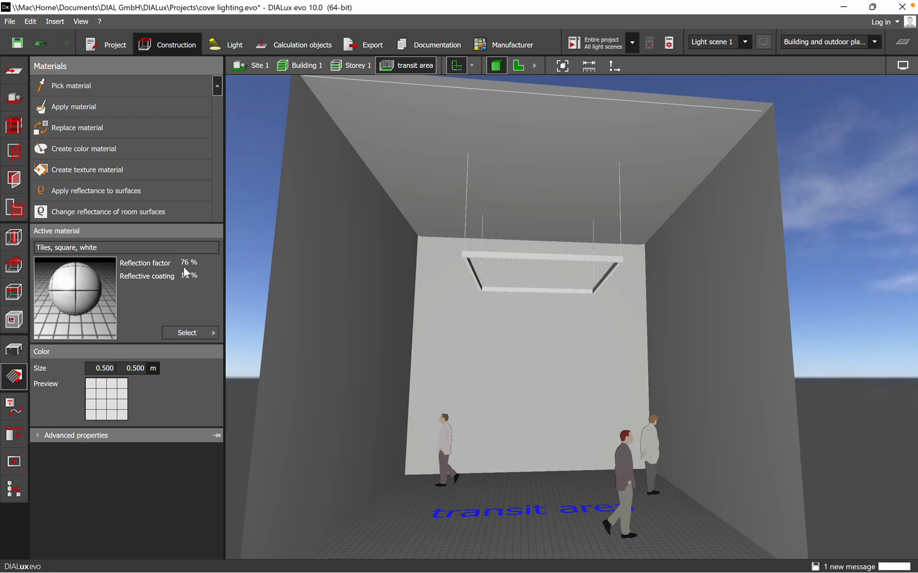
Paint the walls with colour 9003 Signal white (85%) from the 9xxx Black/White range.
click(186, 332)
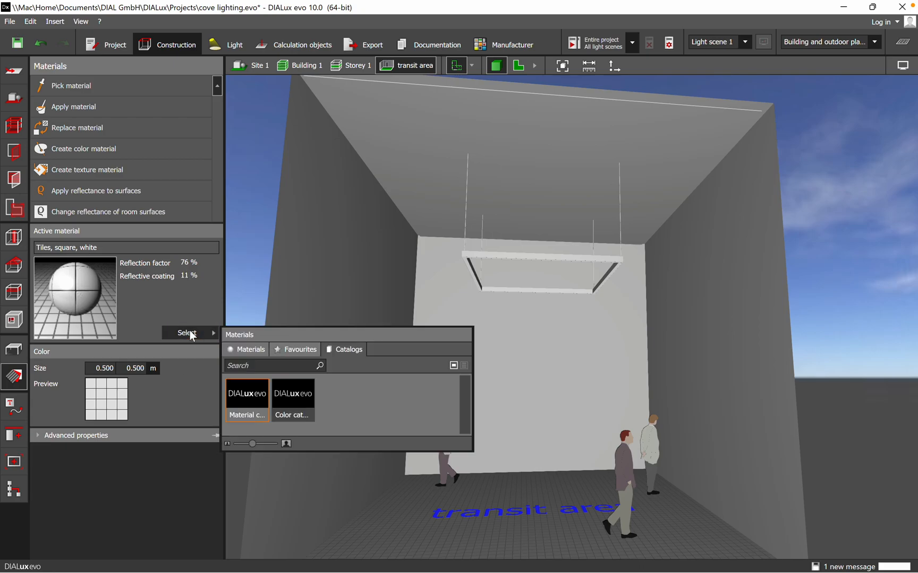
click(293, 403)
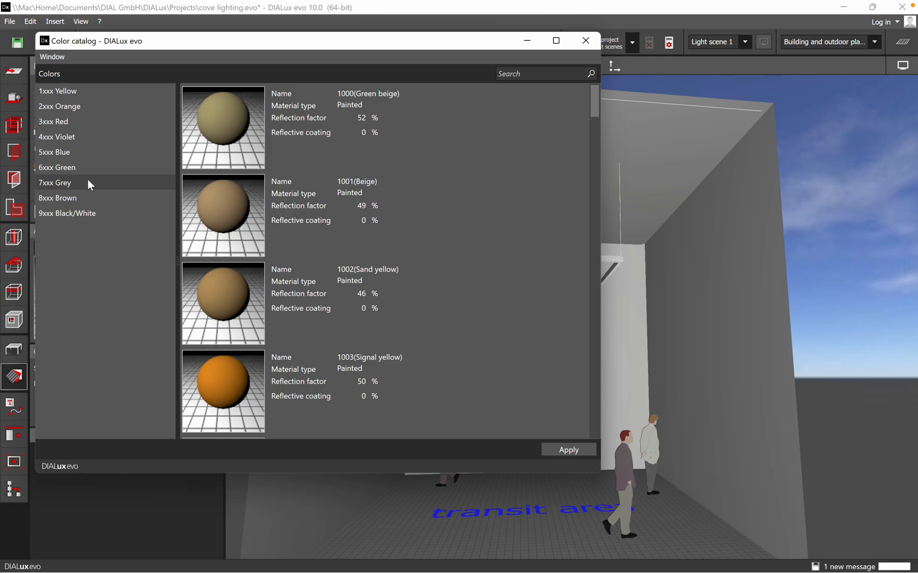
click(67, 214)
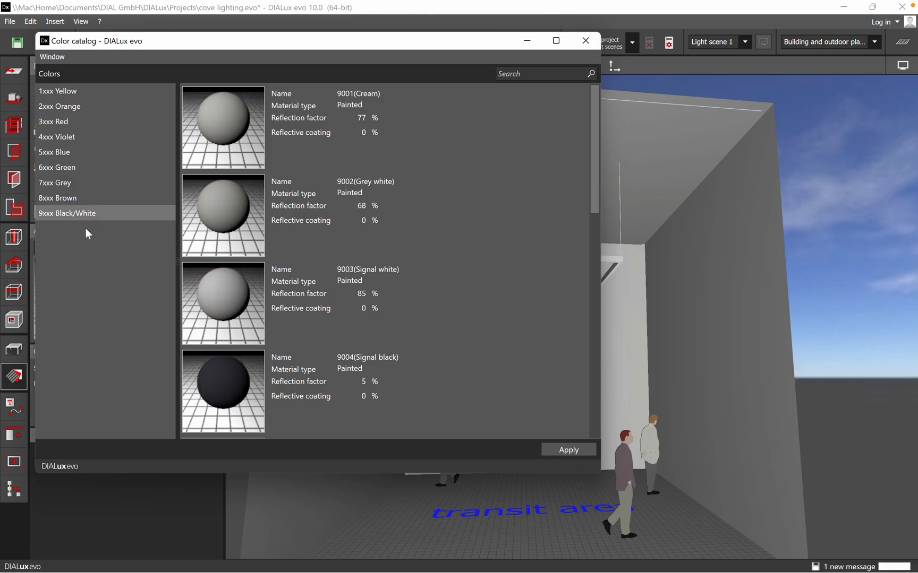
click(233, 293)
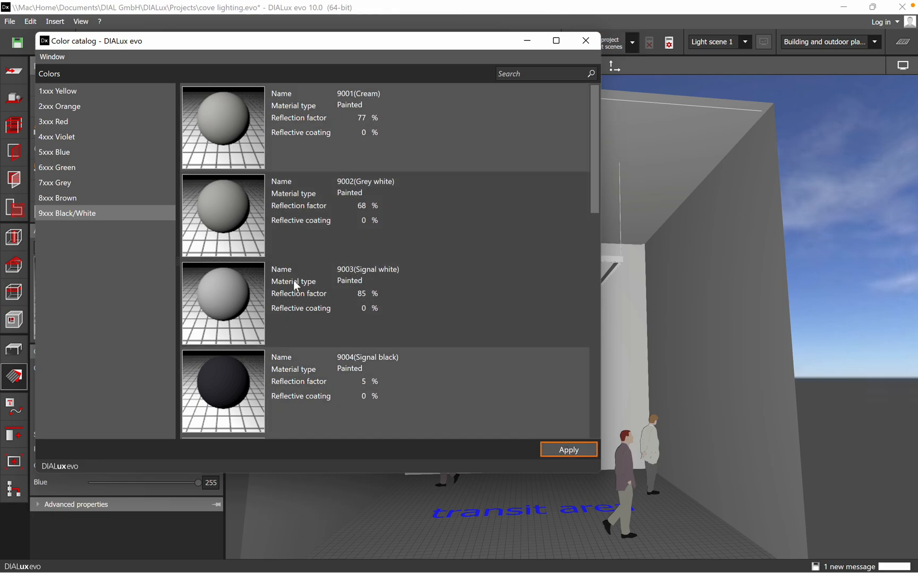
click(566, 450)
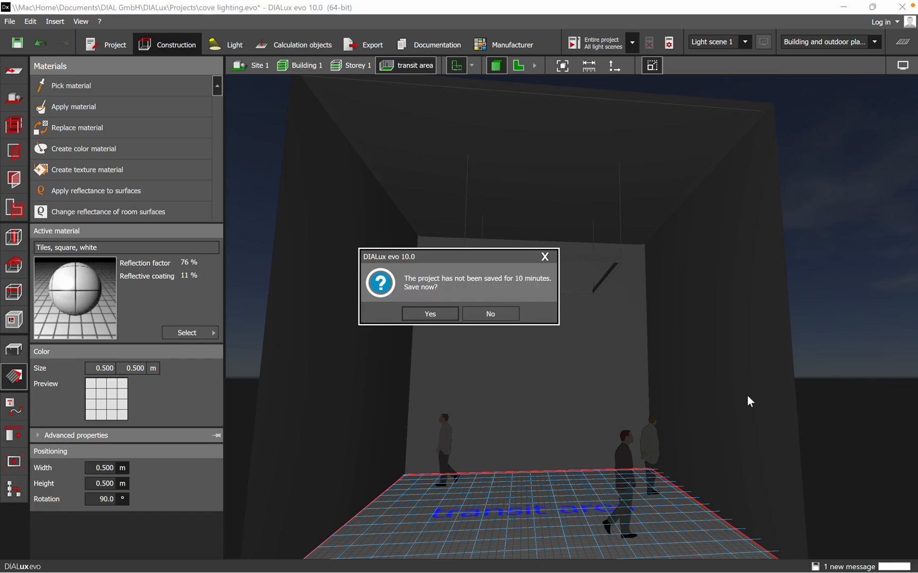
Decline the save reminder and view the updated room reflectances (86/85/75.6%).
click(490, 313)
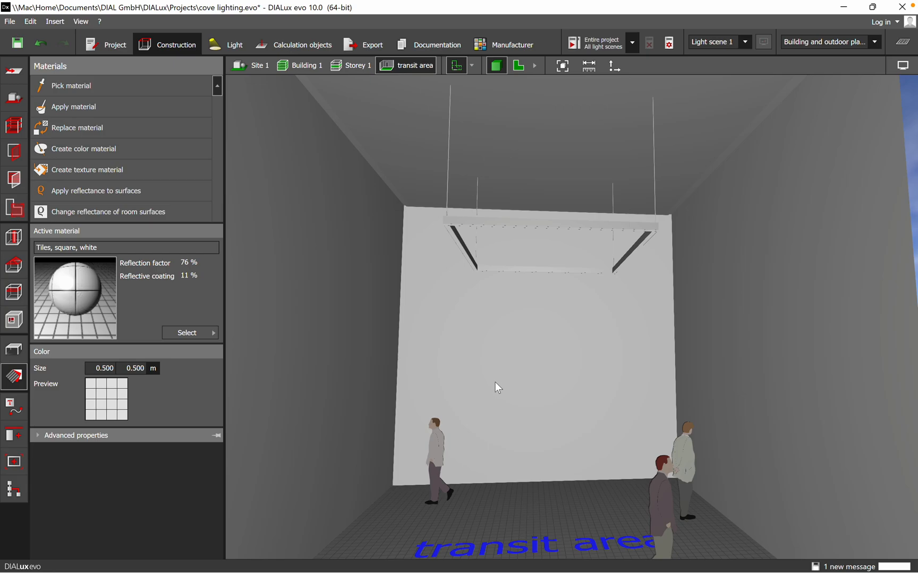
mouse_move(500, 319)
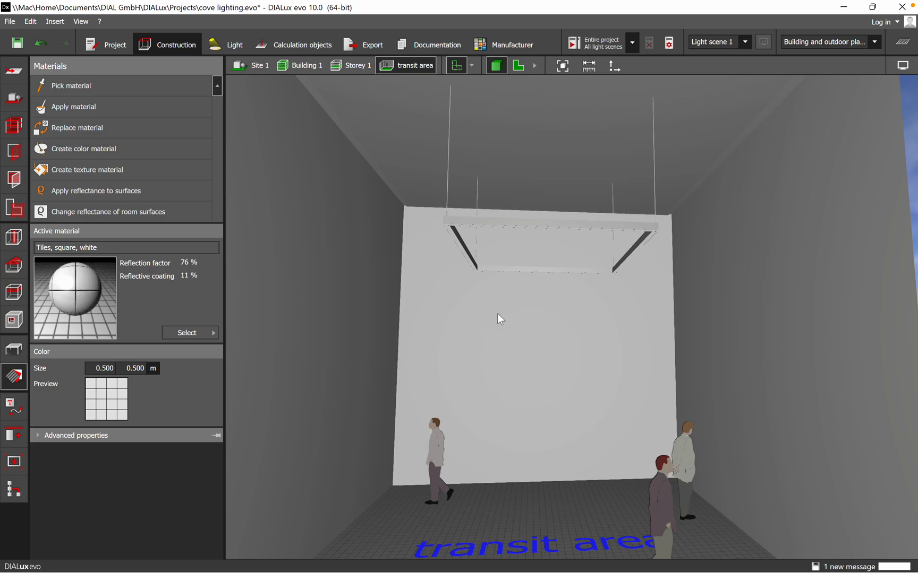
click(109, 211)
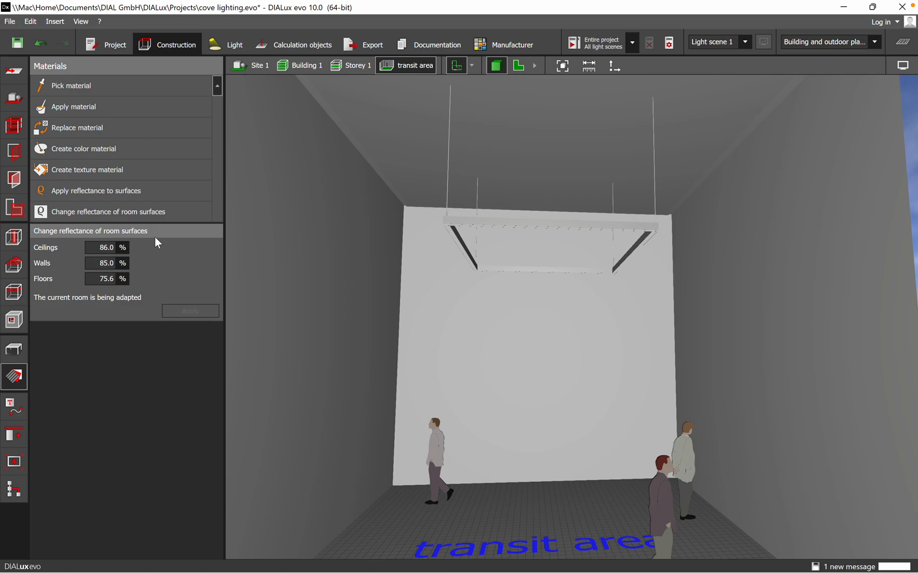
mouse_move(94, 191)
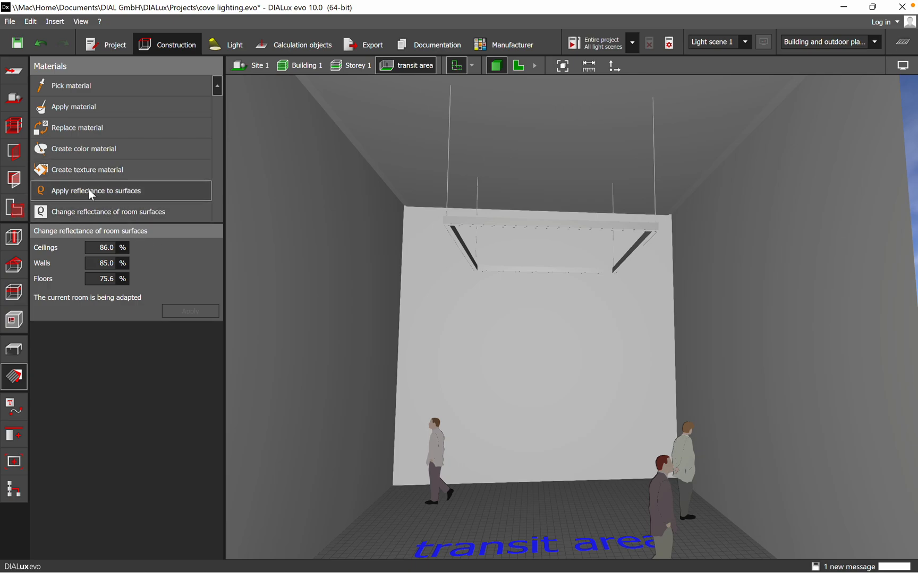
click(84, 149)
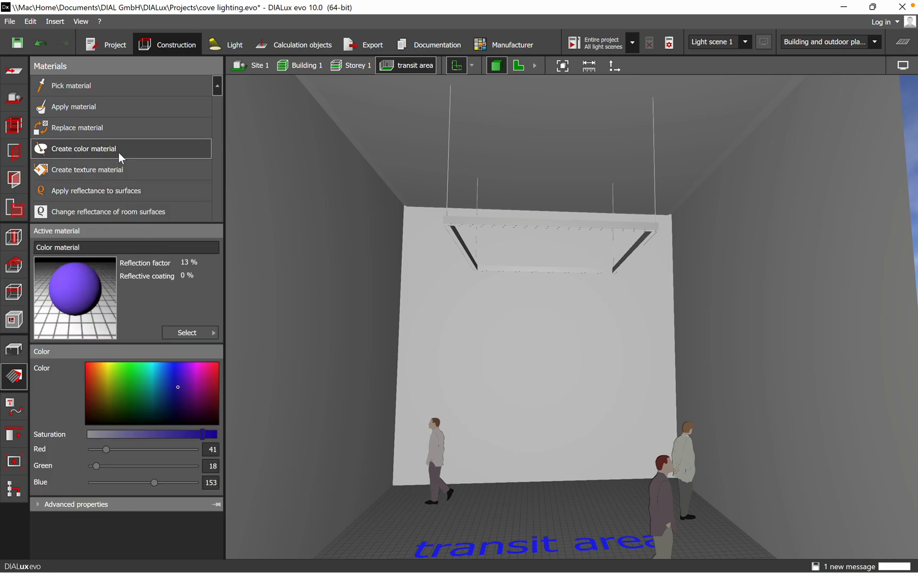
click(186, 334)
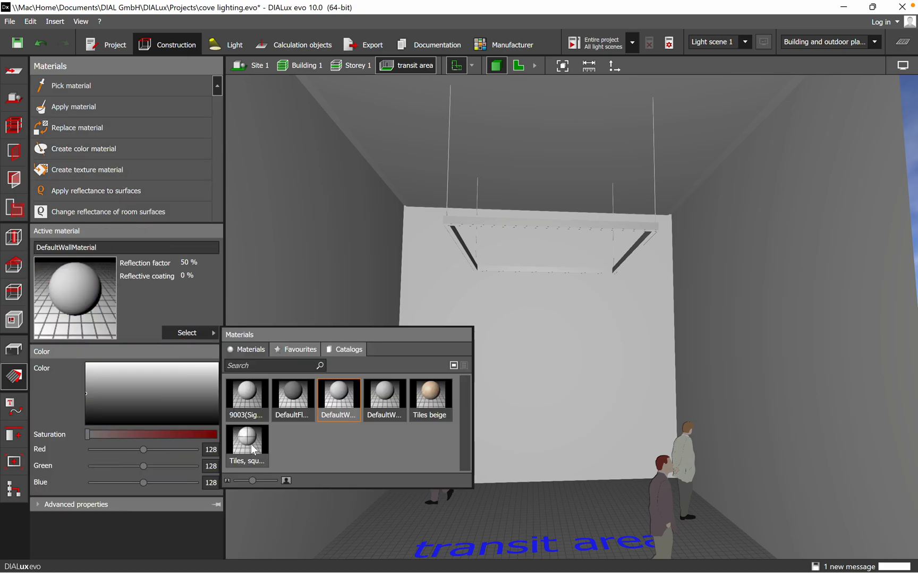
click(347, 349)
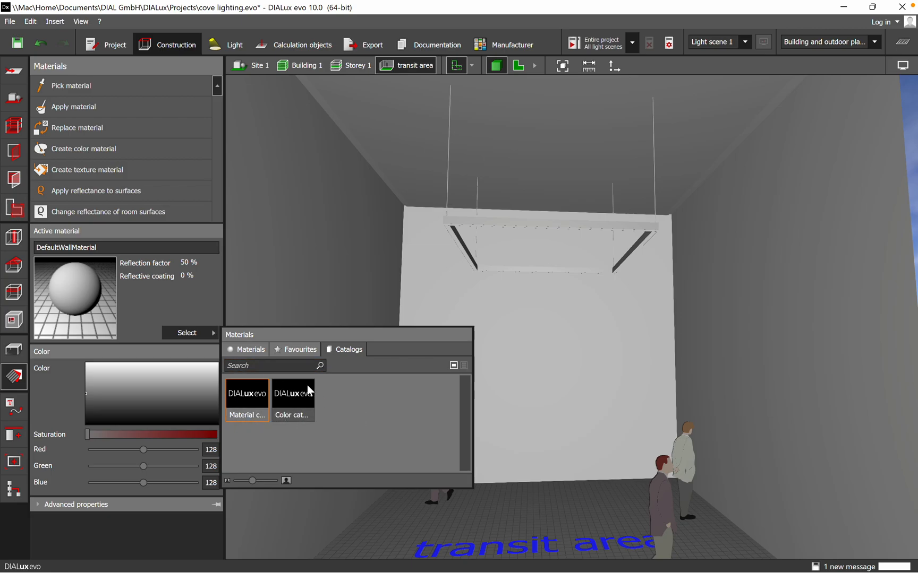
mouse_move(293, 400)
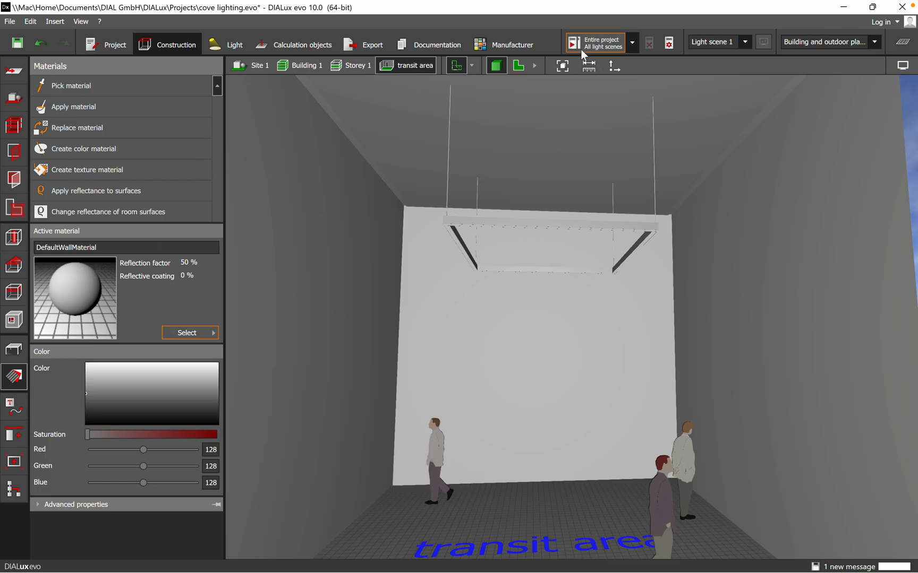
mouse_move(596, 43)
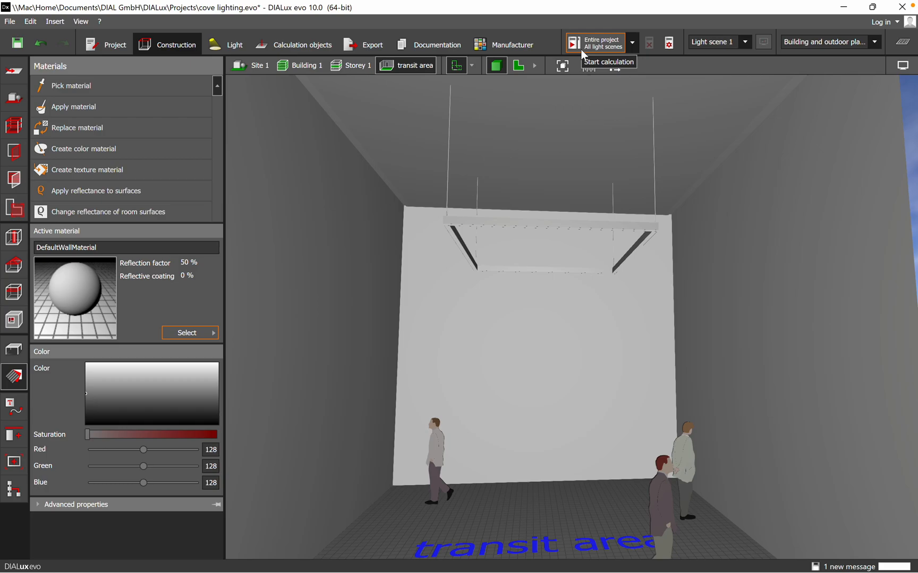